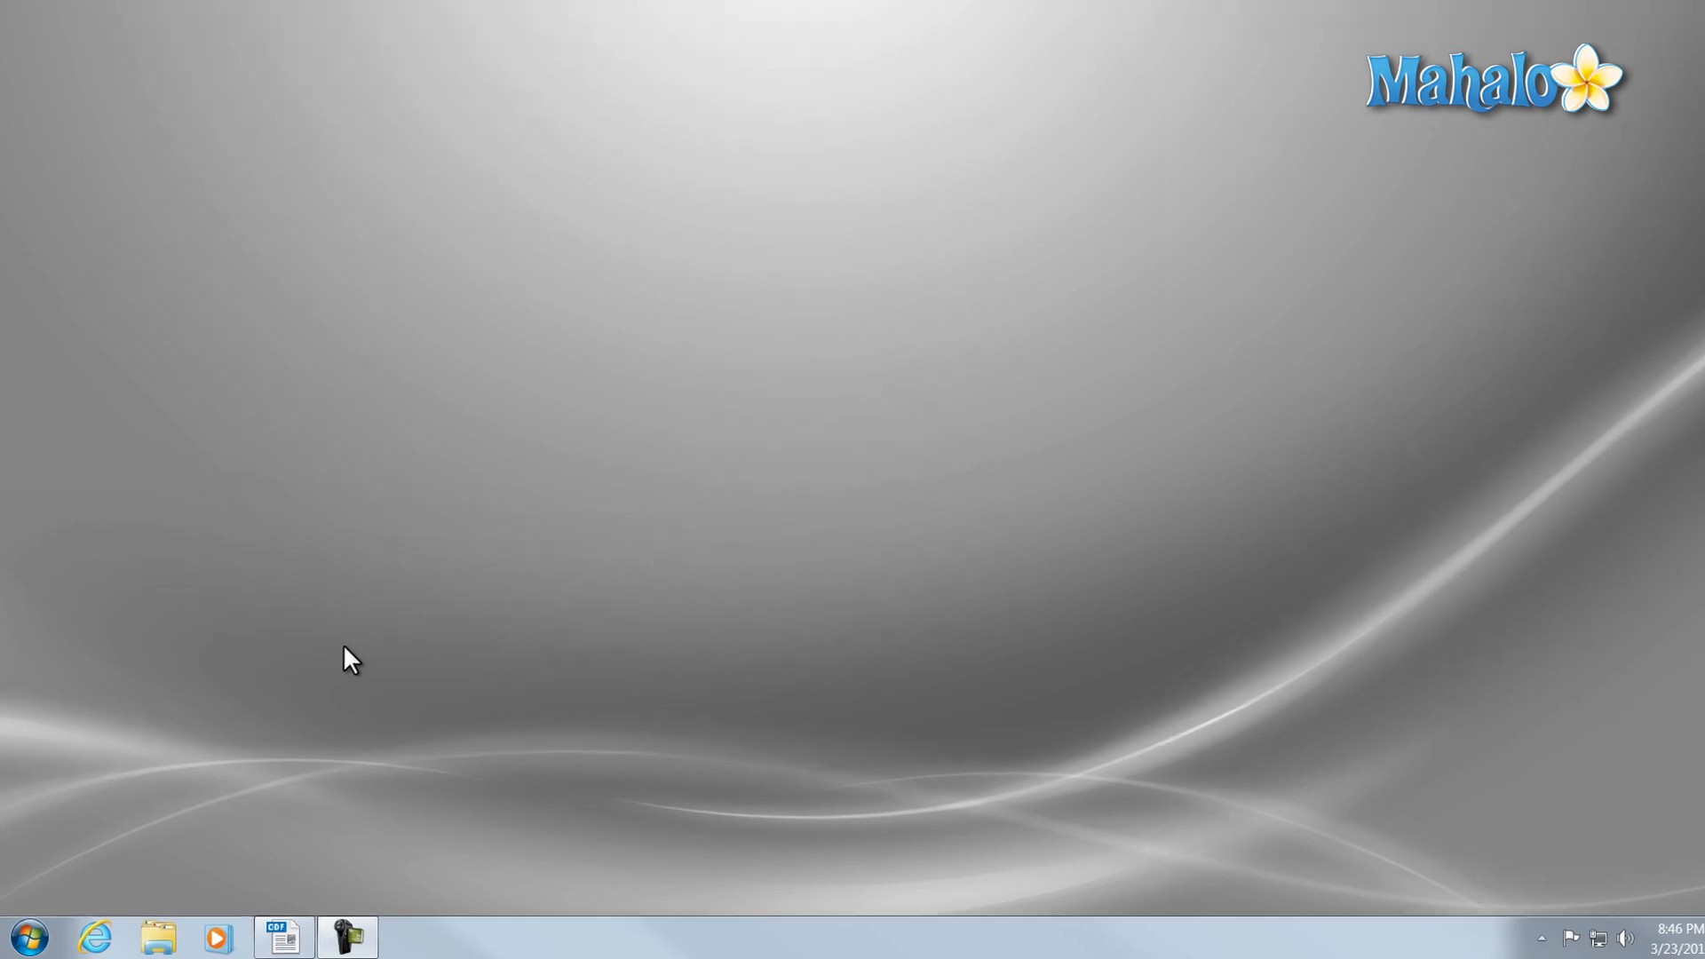
Launch Windows Live Movie Maker from the Start menu's All Programs list.
click(43, 936)
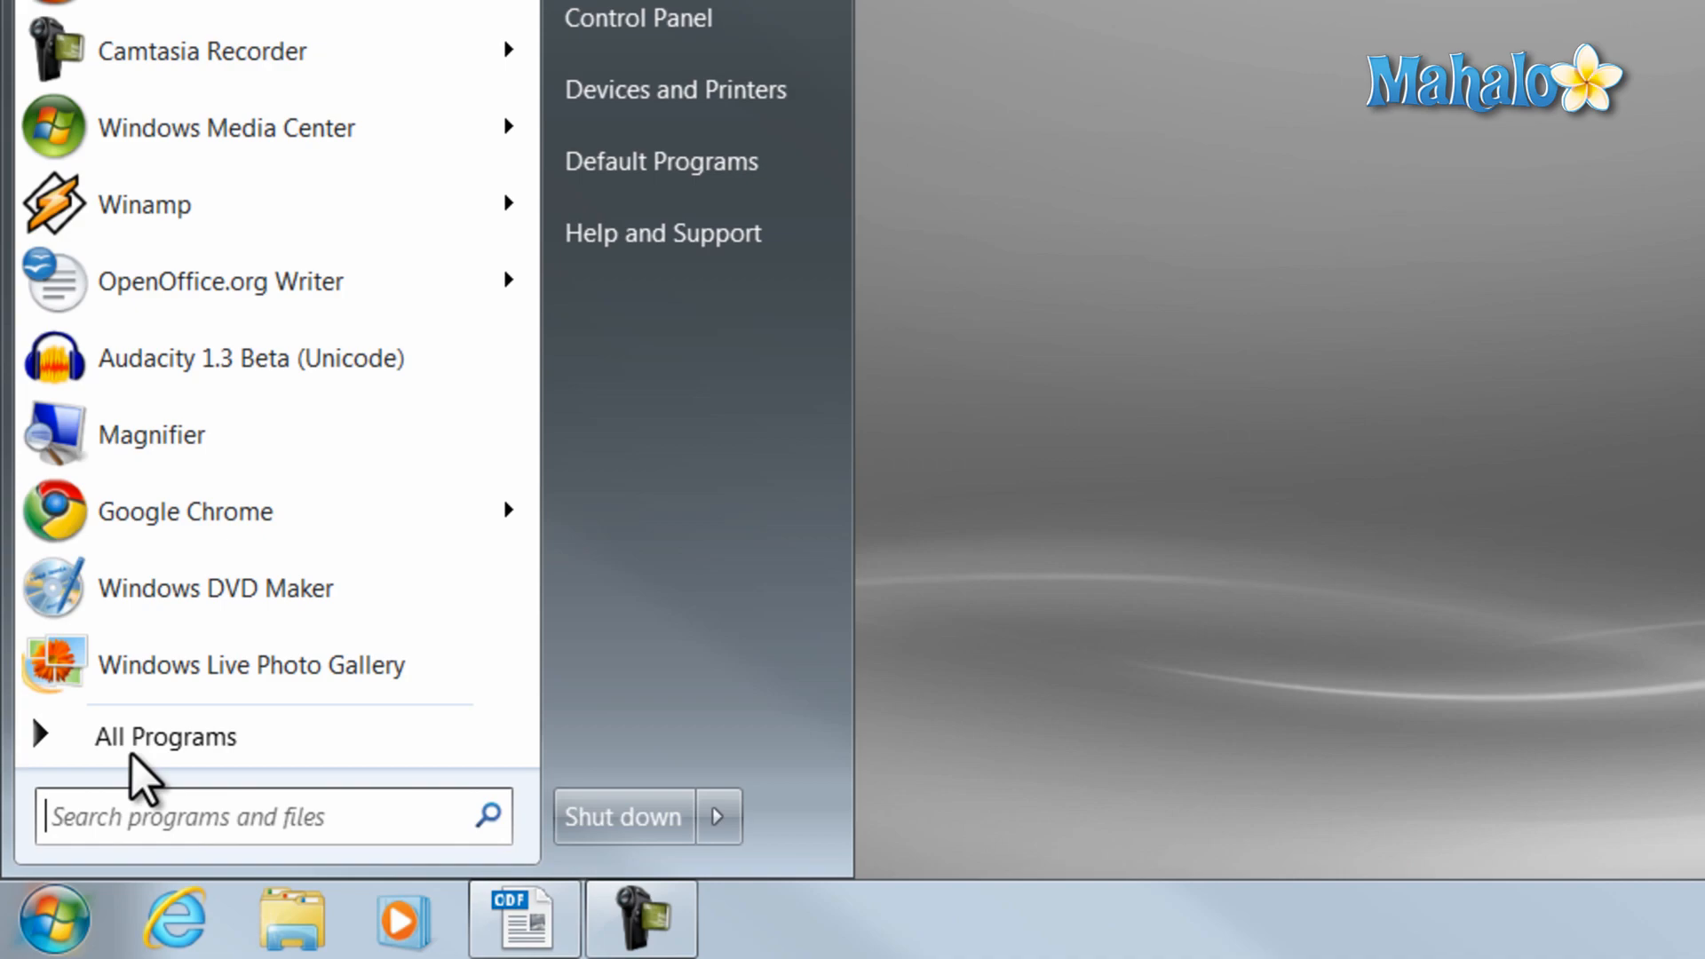
mouse_move(166, 736)
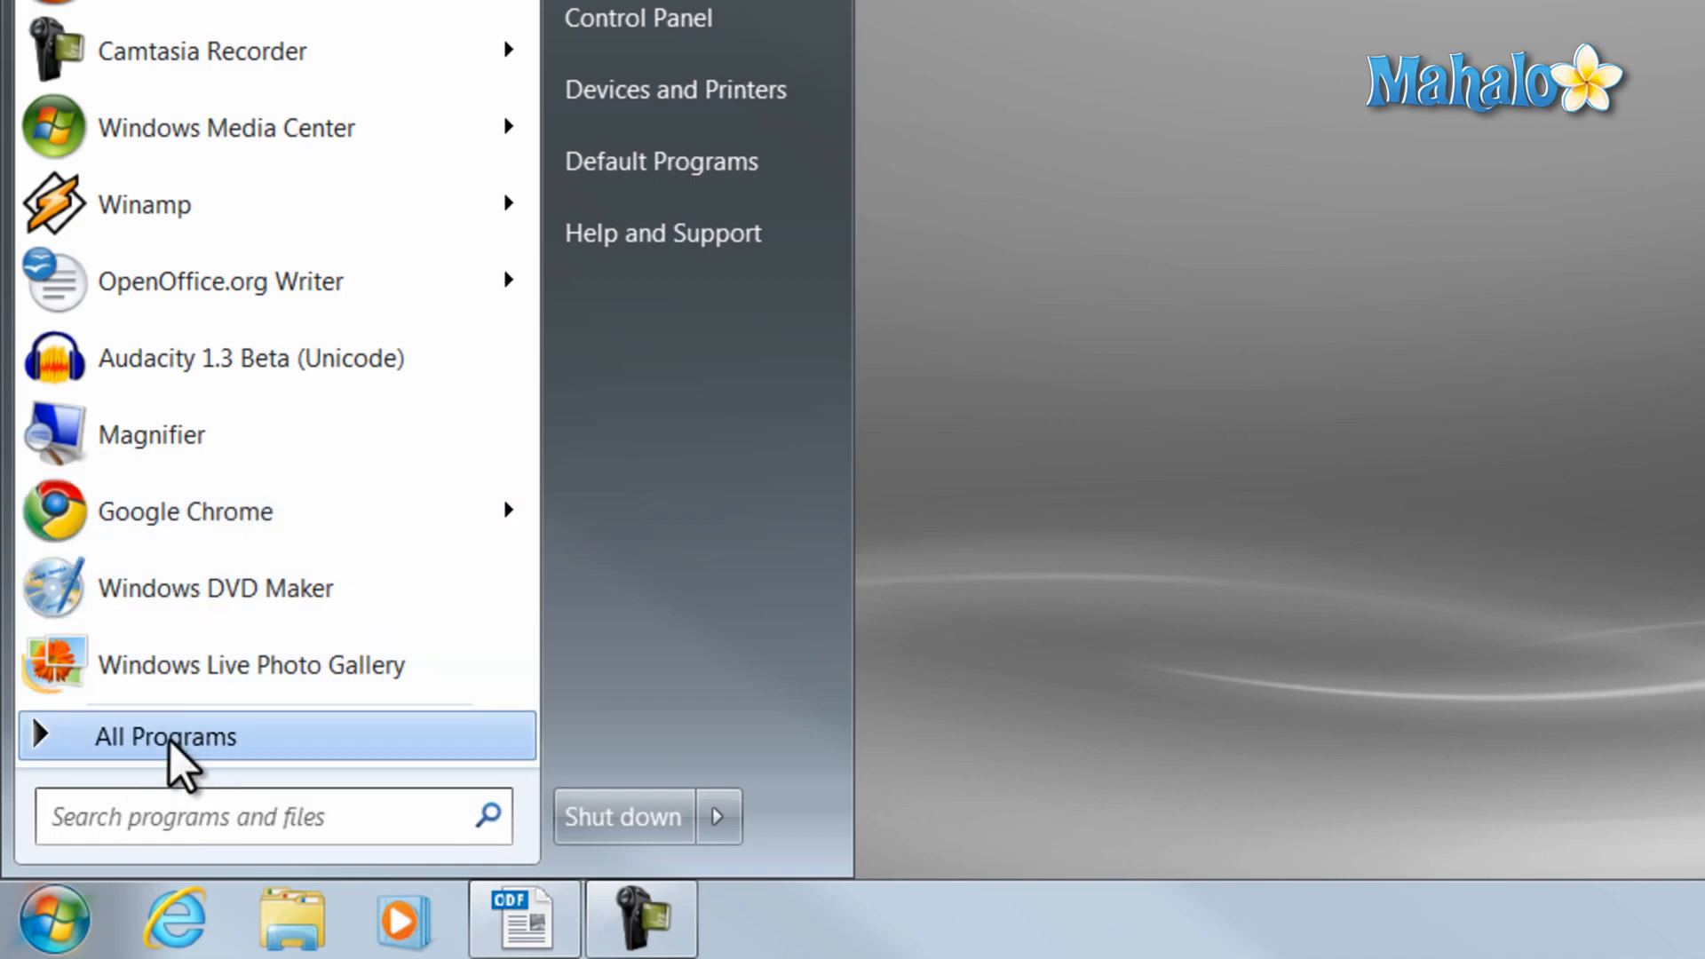
click(165, 736)
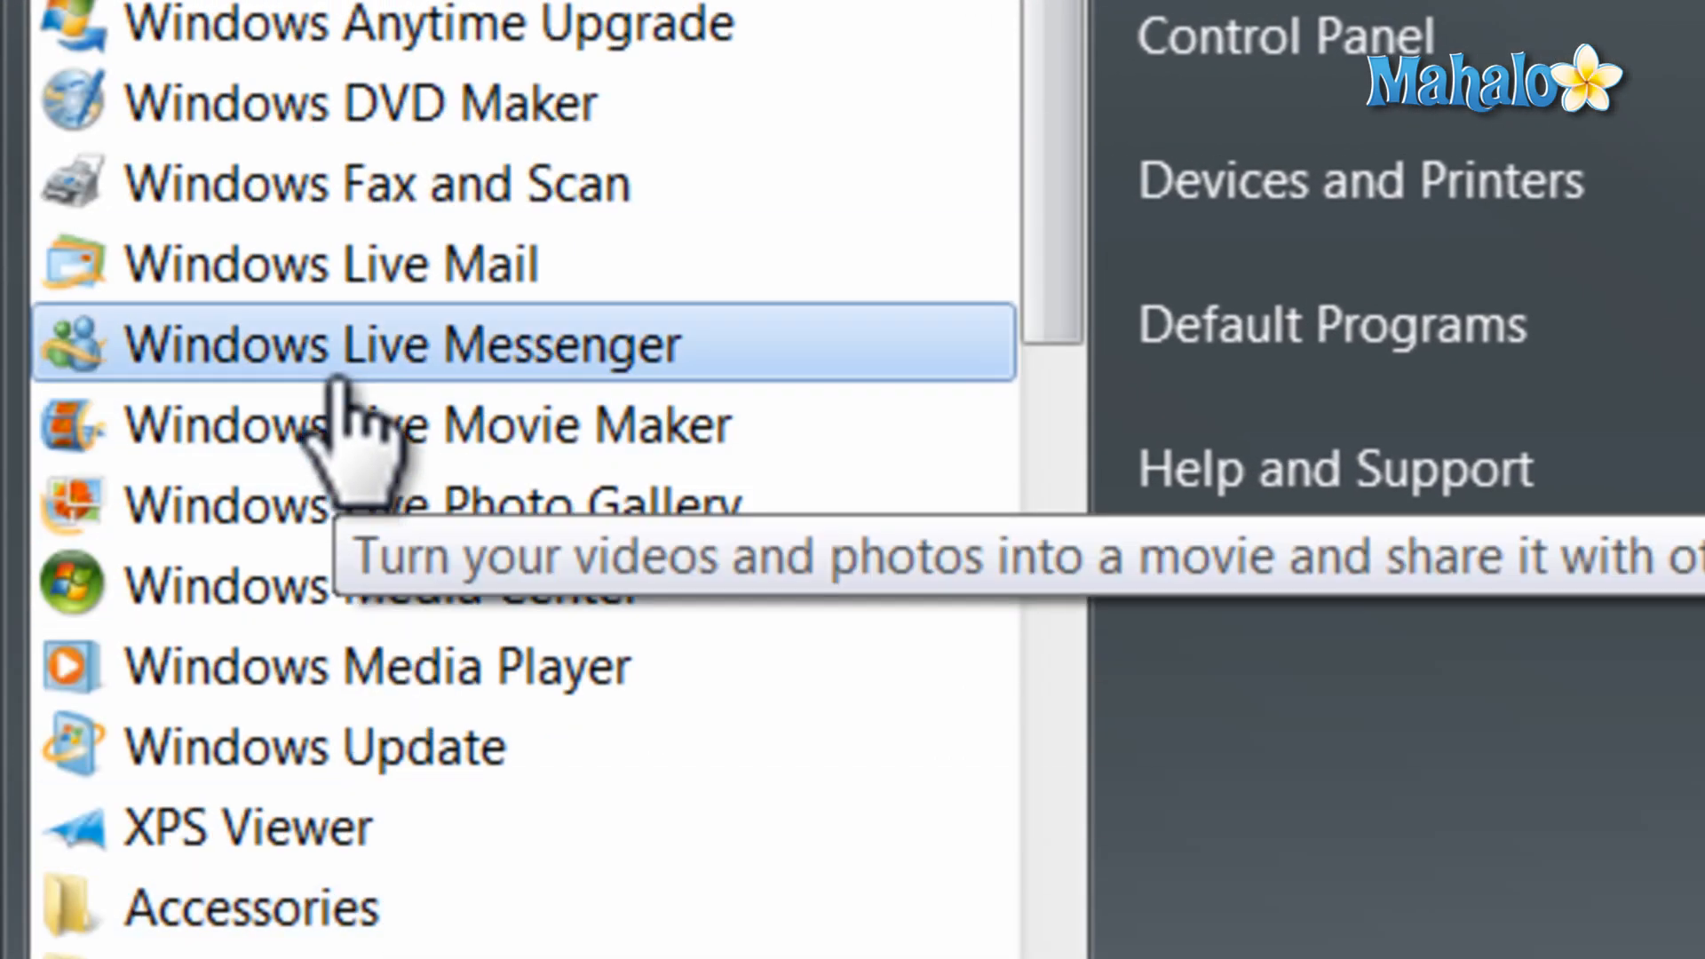
click(422, 425)
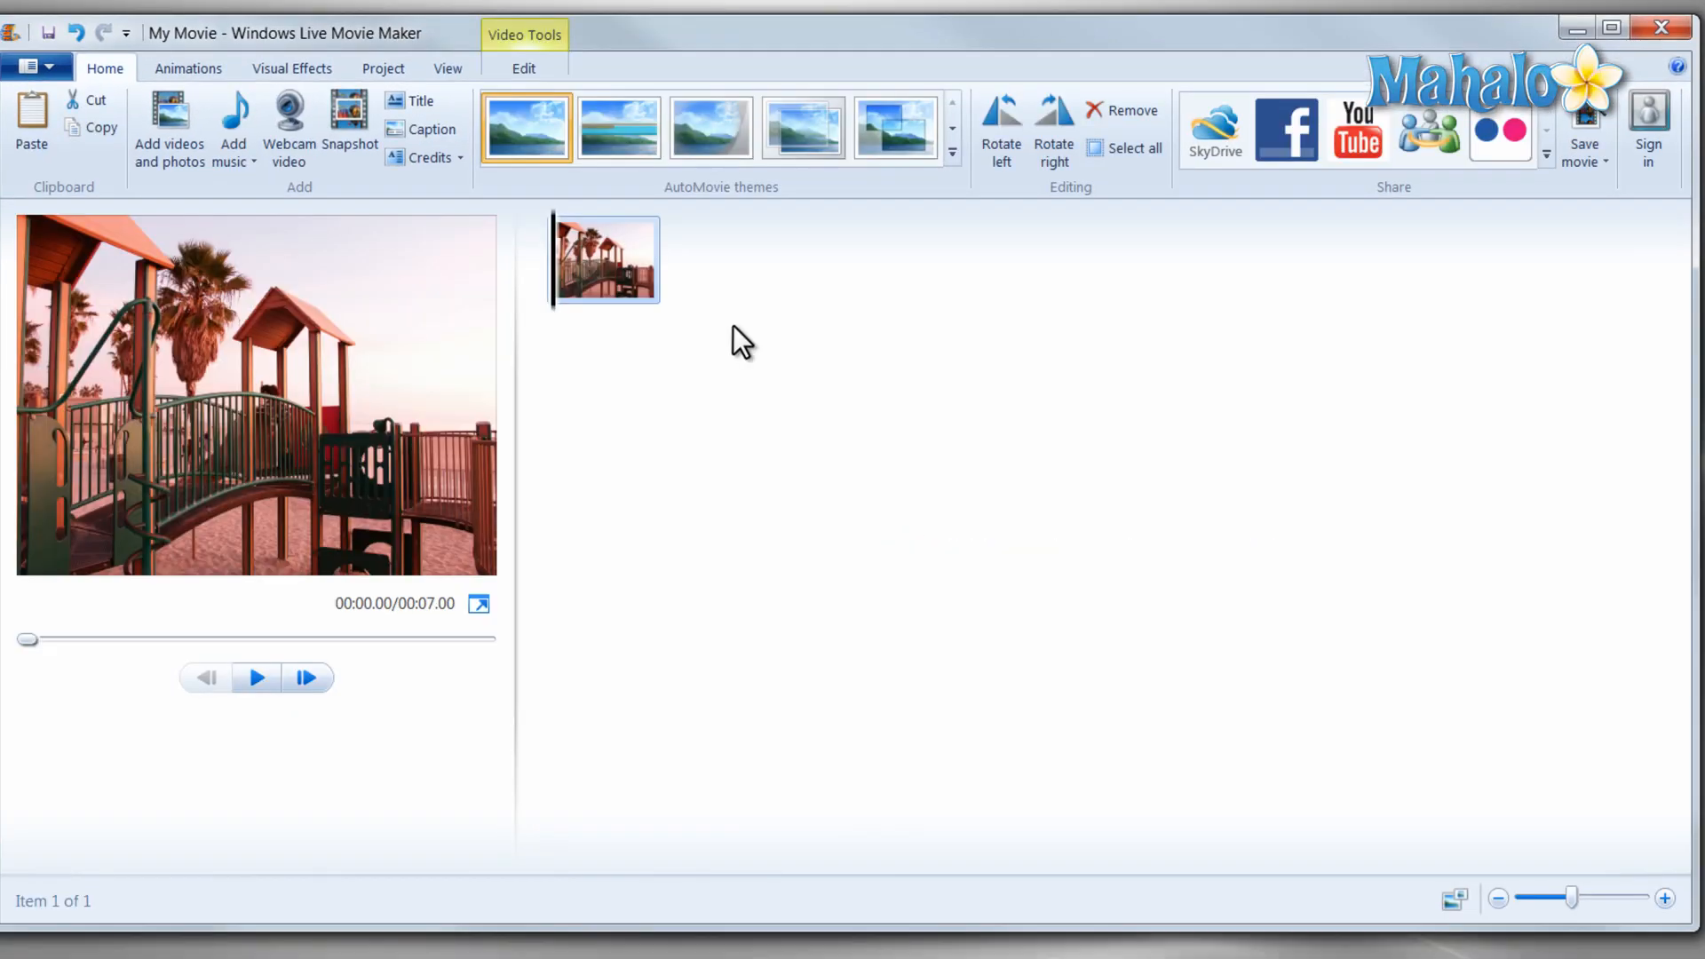
mouse_move(719, 325)
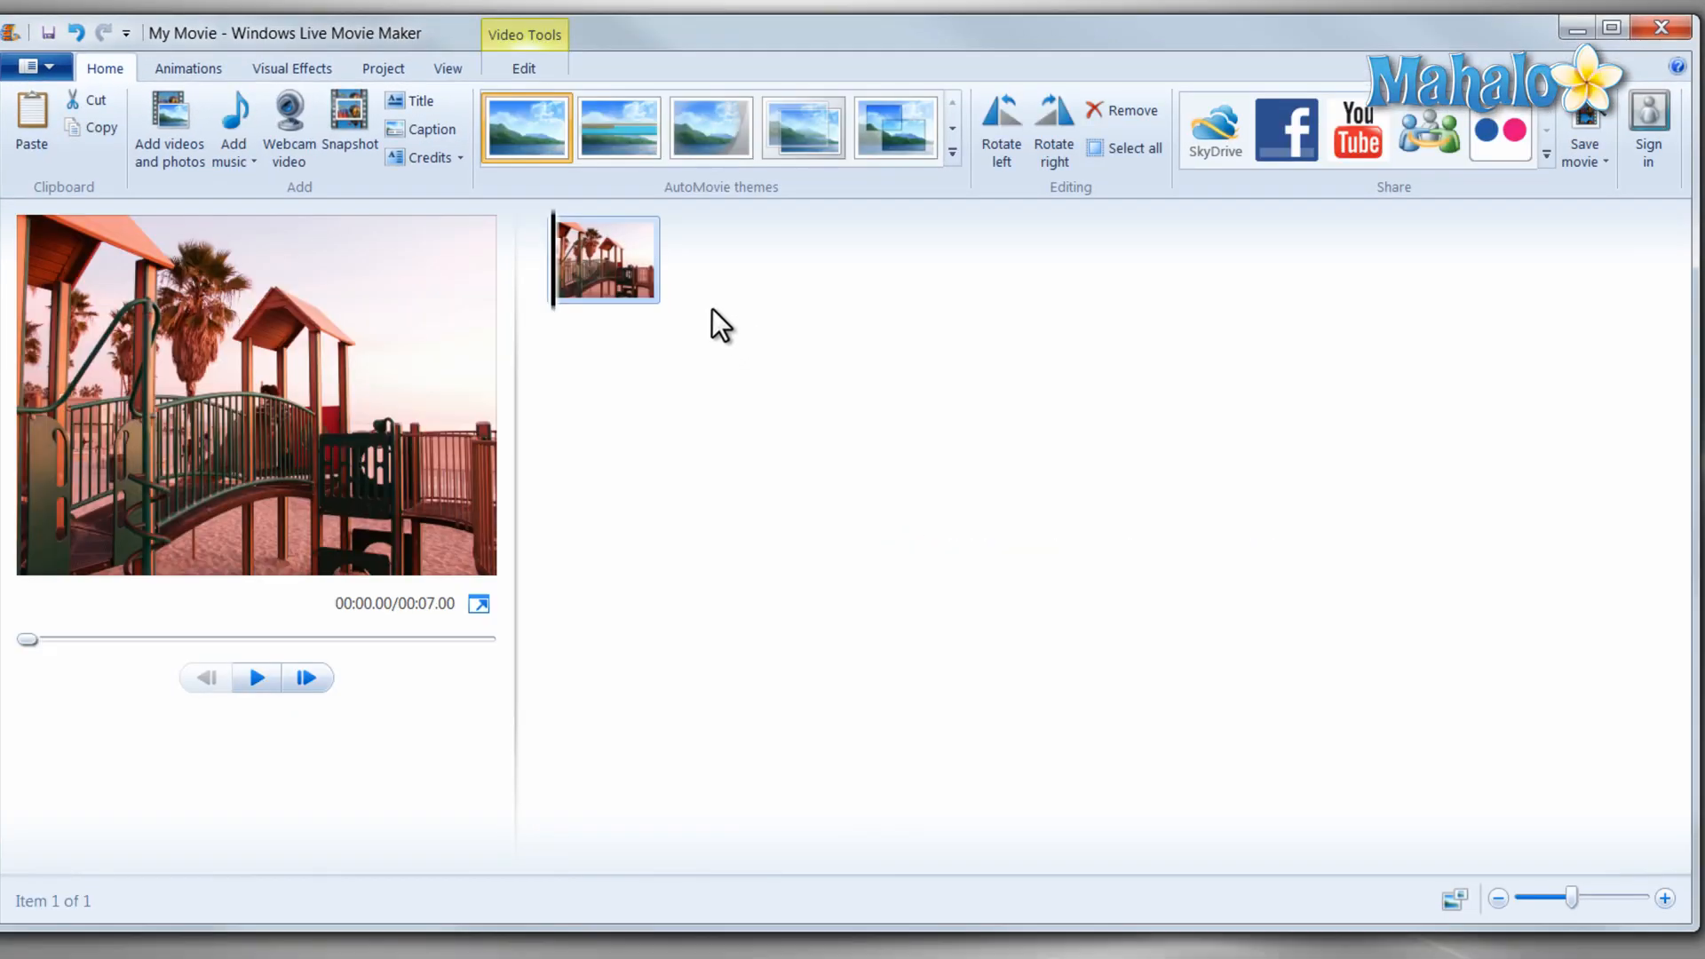
Apply an AutoMovie theme, adding a black My Movie title clip before the playground photo.
click(895, 127)
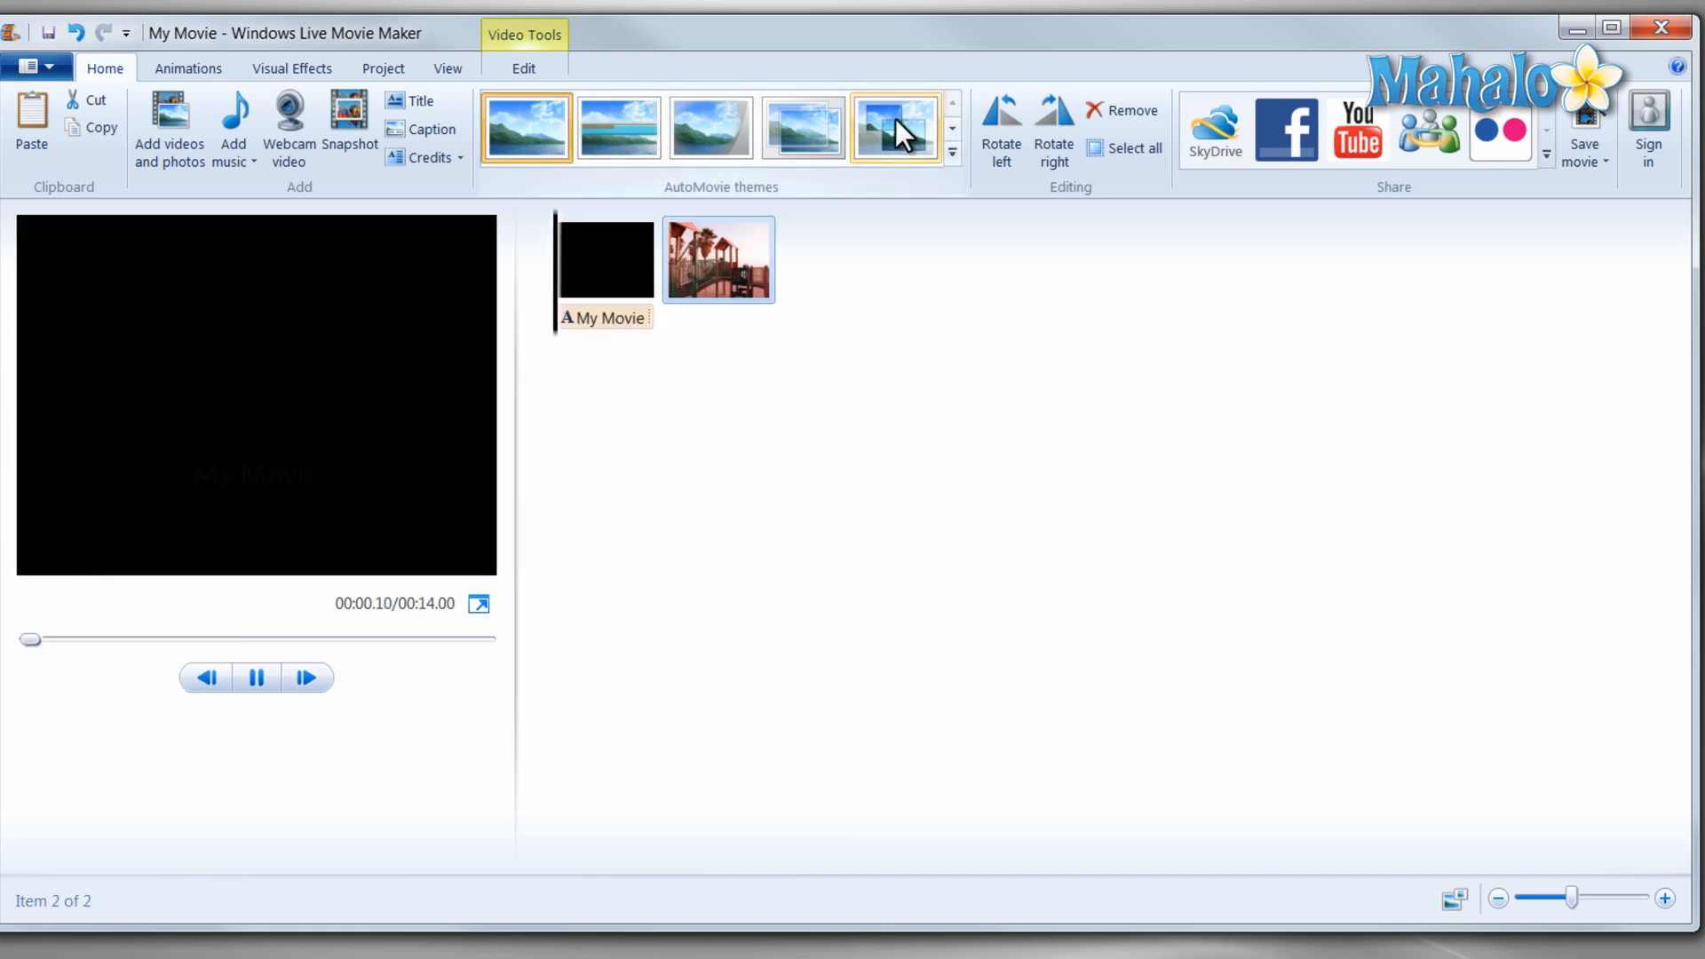
click(291, 68)
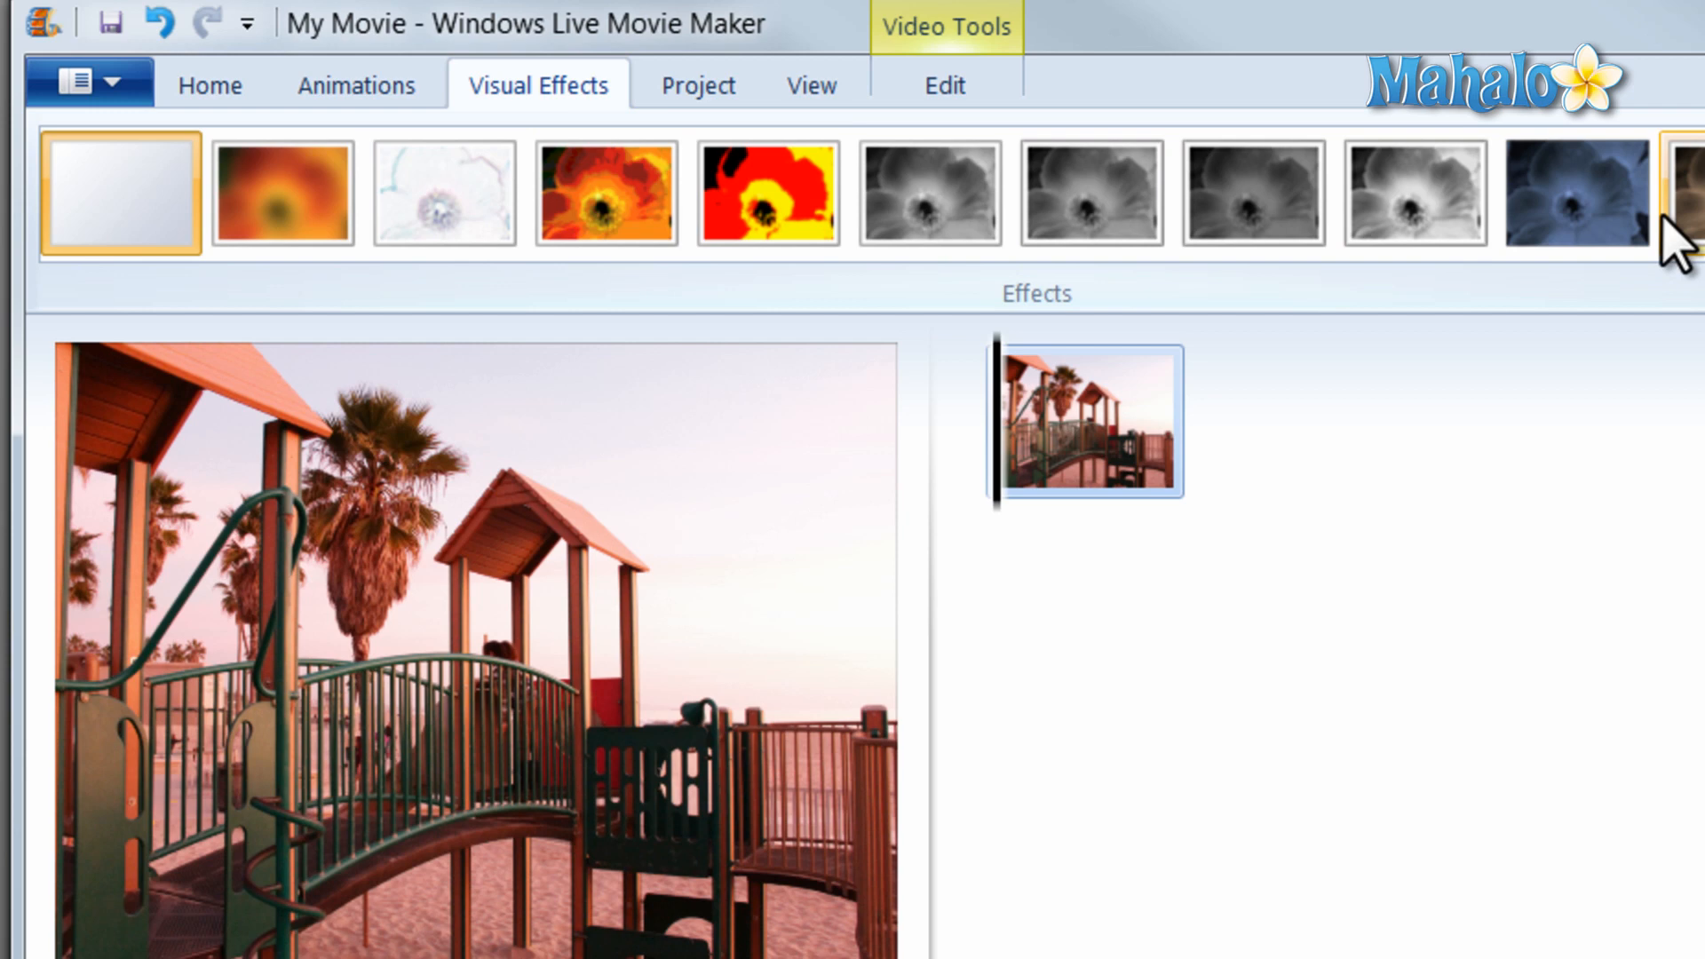
Preview the red posterize effect on the playground photo, then return to the Home options.
click(766, 193)
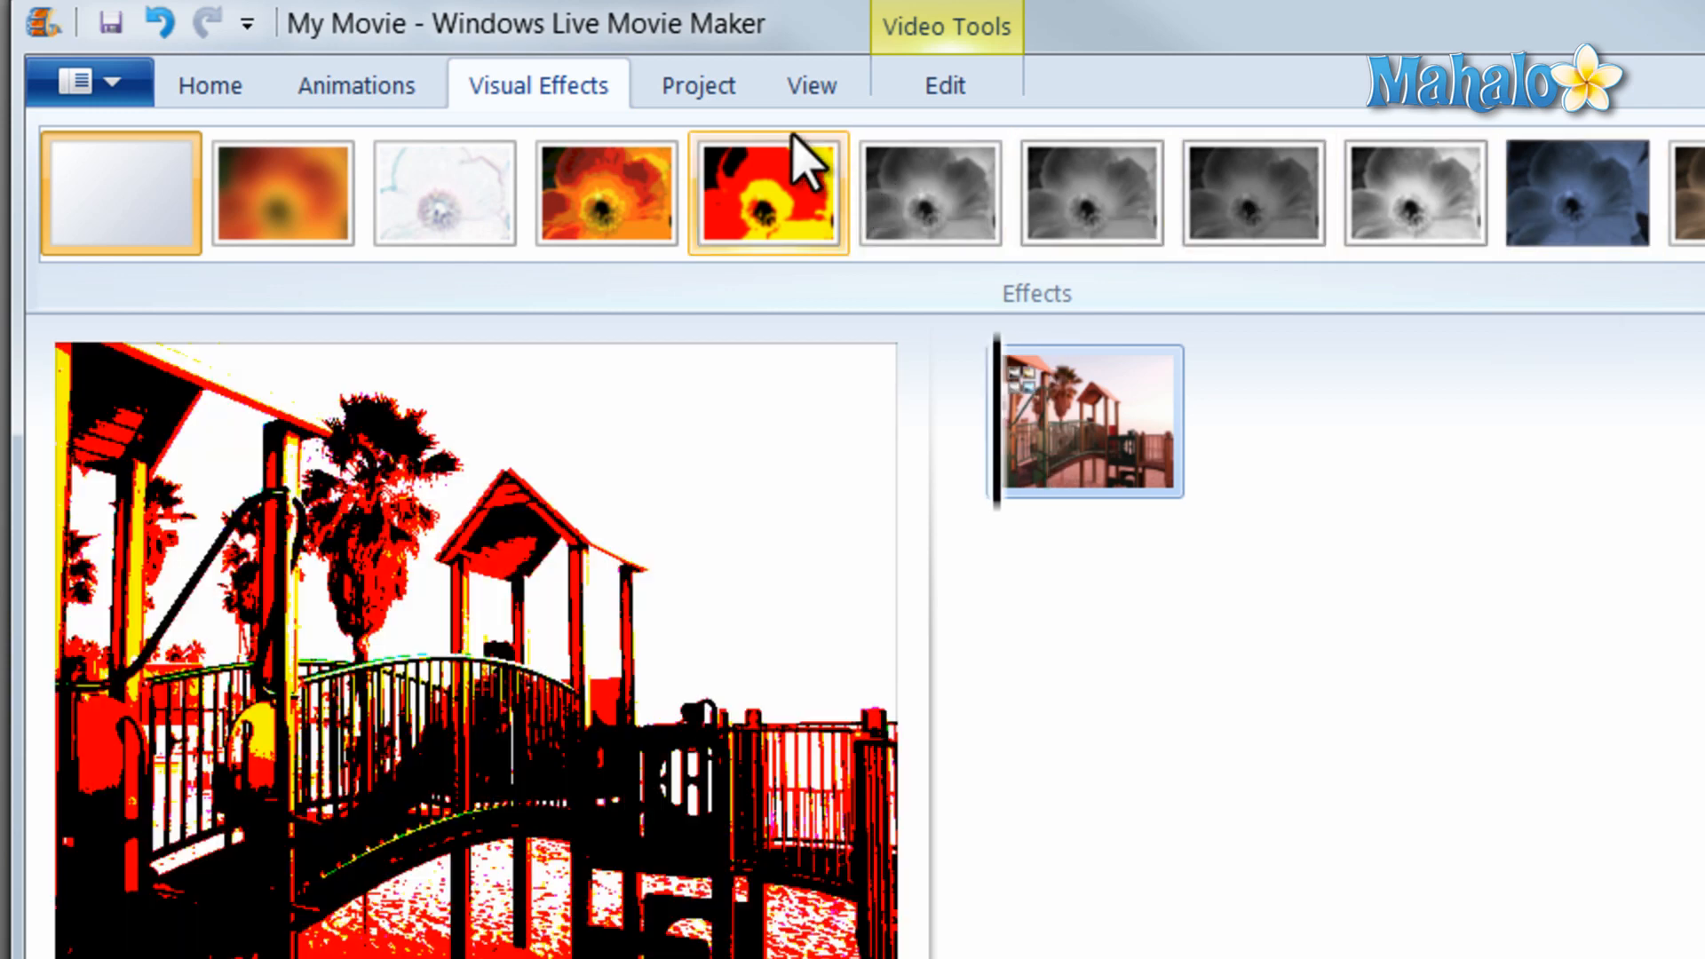
click(209, 85)
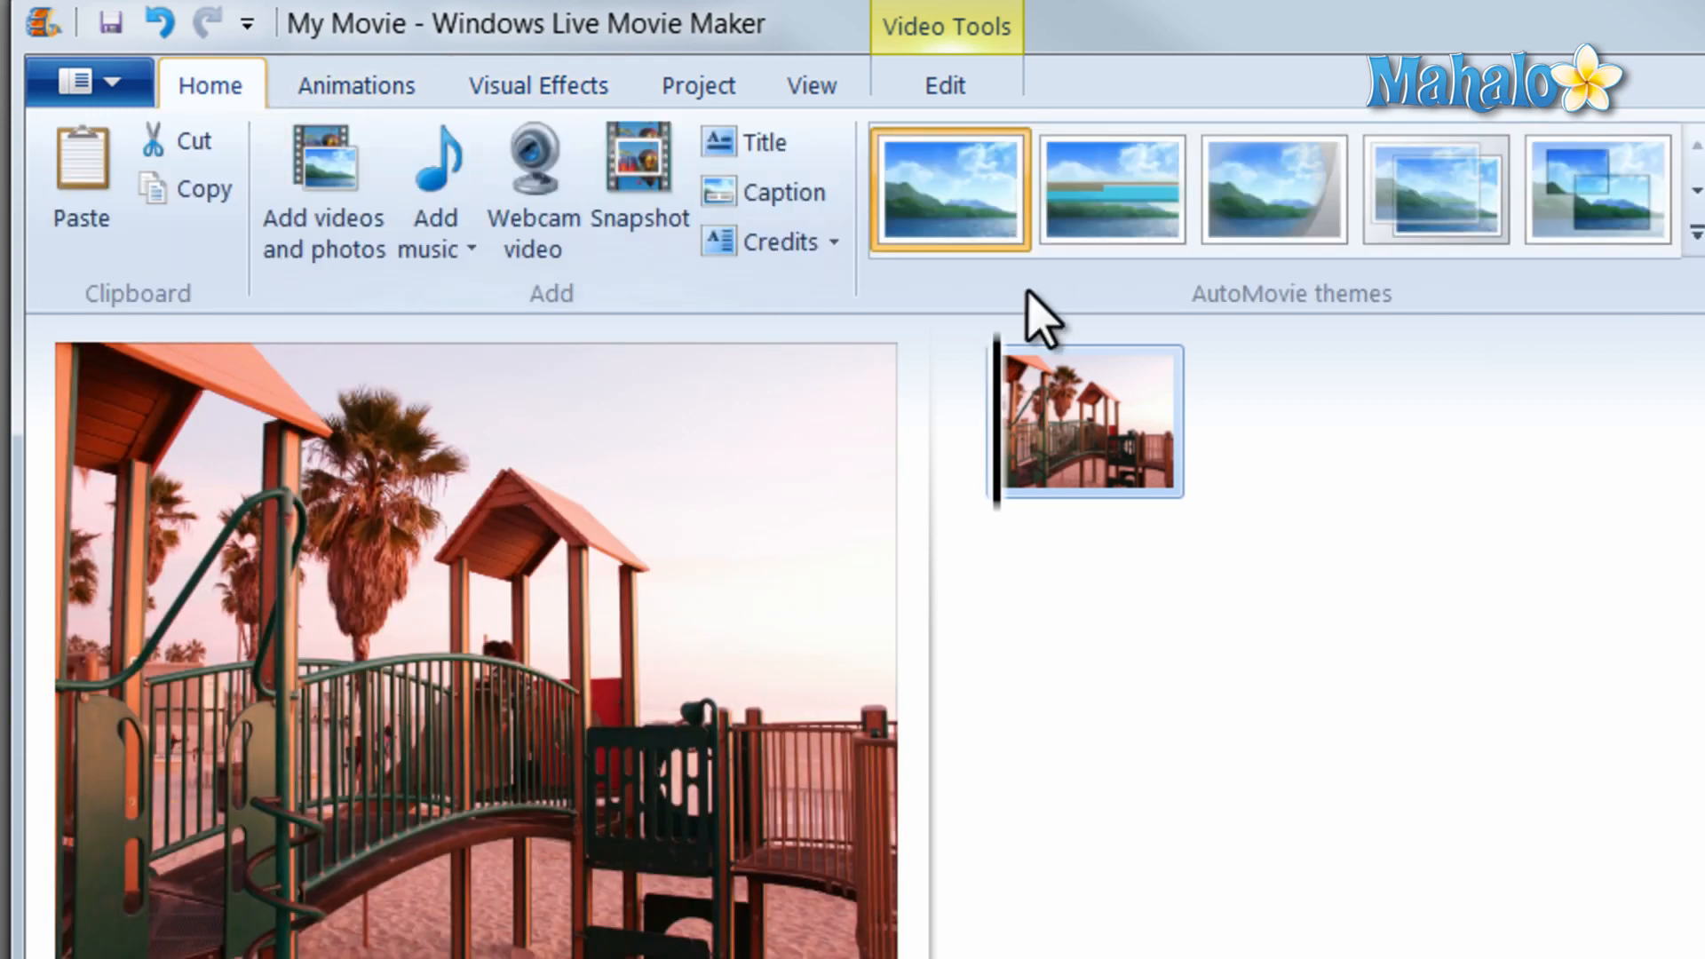
click(1272, 188)
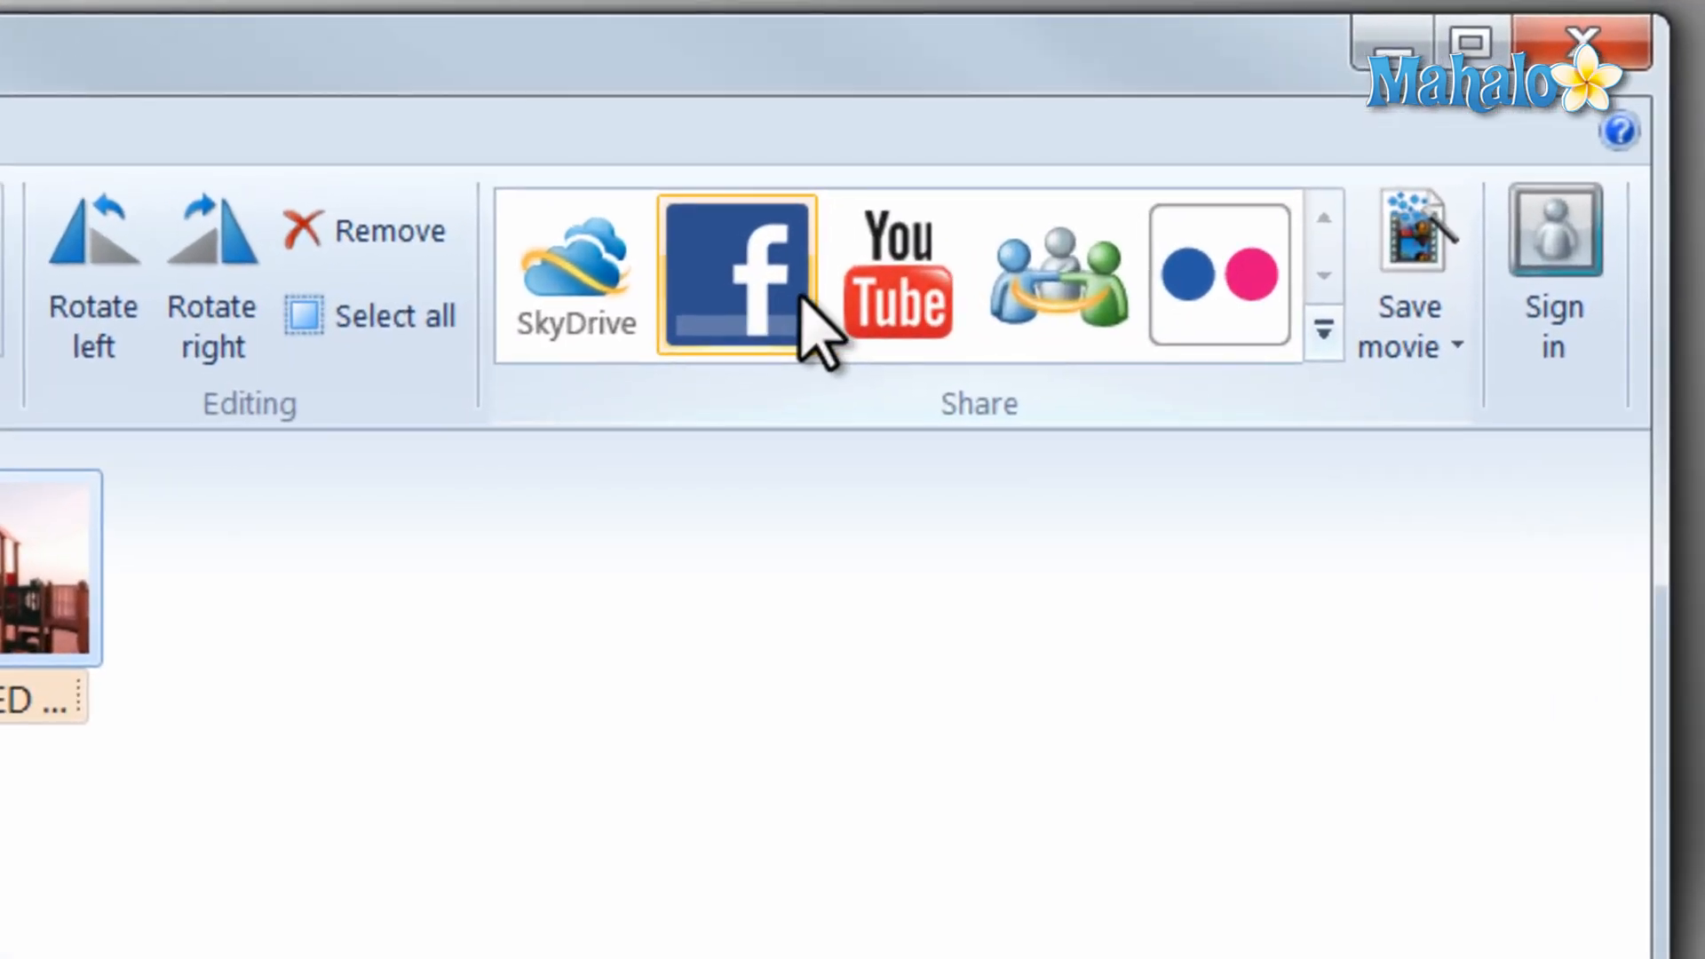
mouse_move(1217, 326)
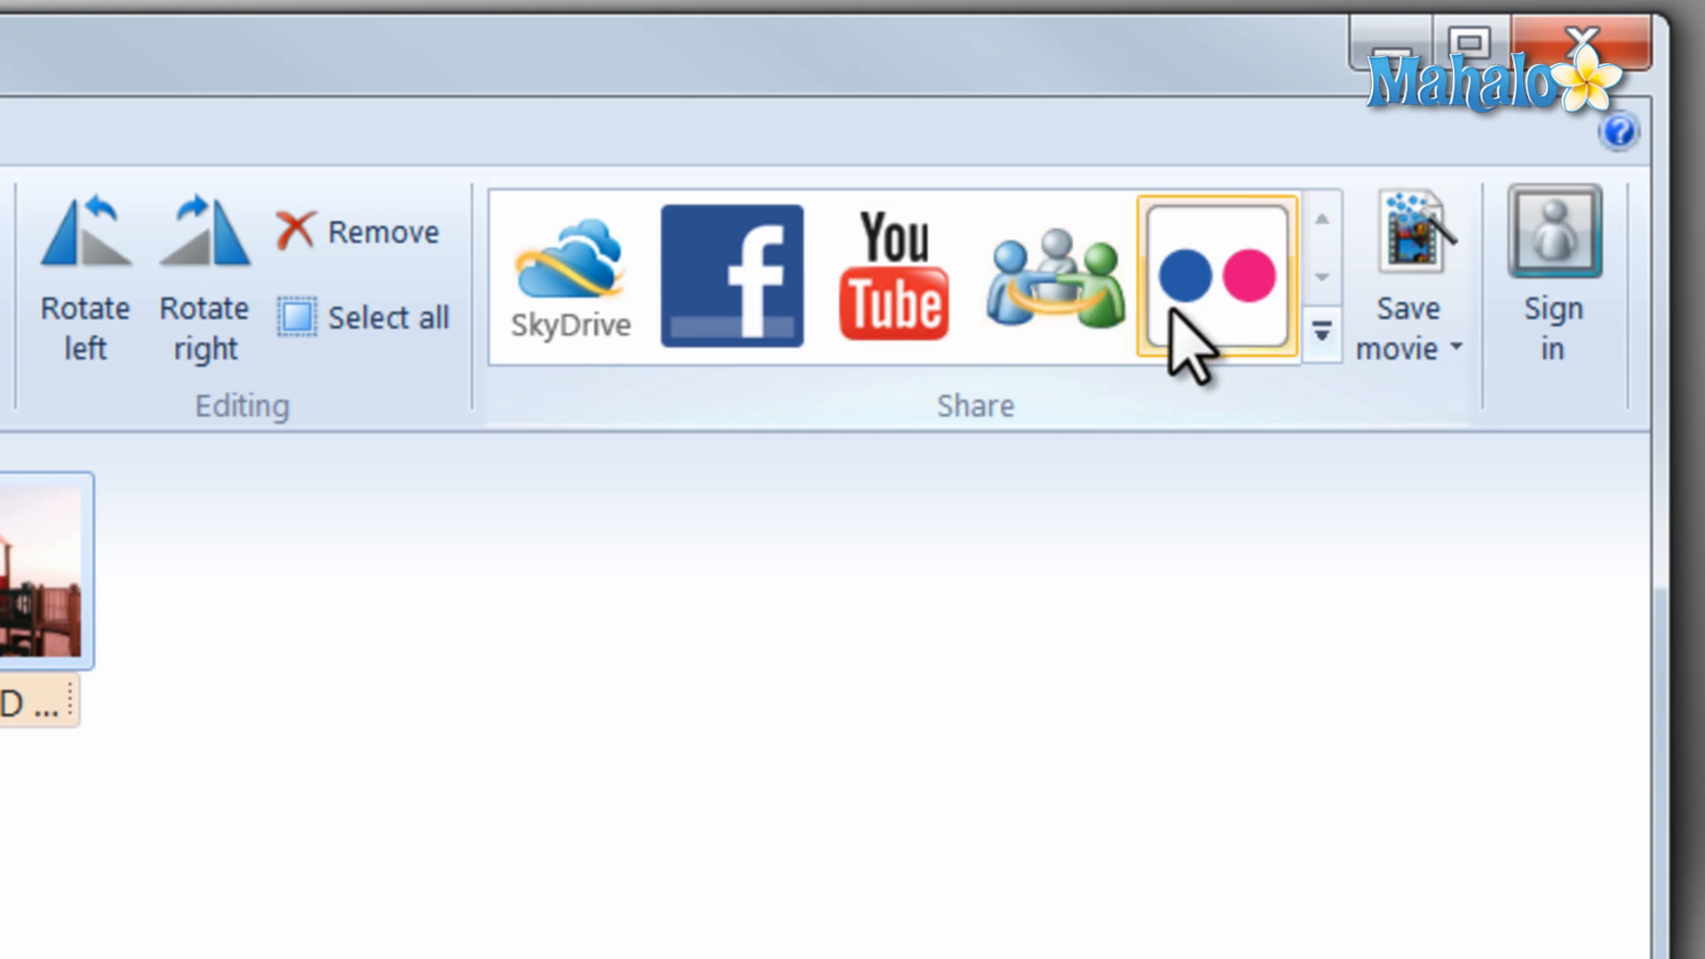